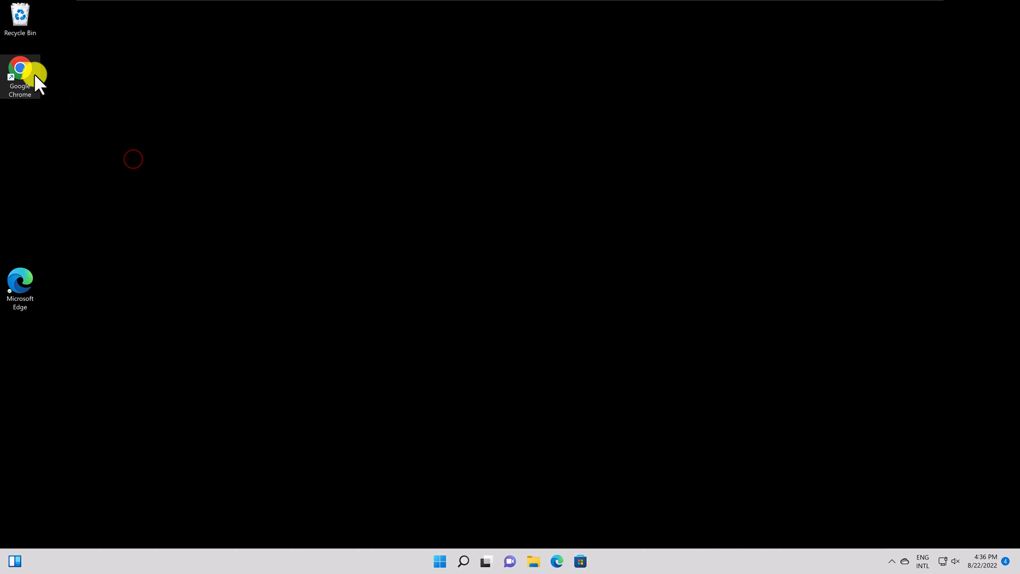
Launch Google Chrome from its desktop shortcut.
double_click(19, 77)
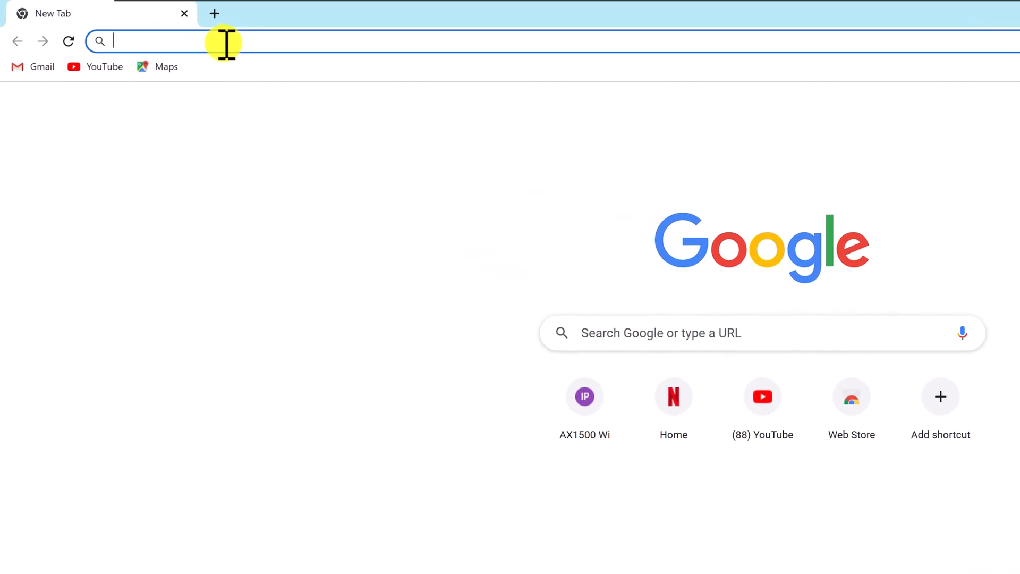
Go to 192.168.1.1 to load the TP-Link router's management page.
text(192.168.1.1/webpages/index.html?t=0a3ee1bc#networkMap)
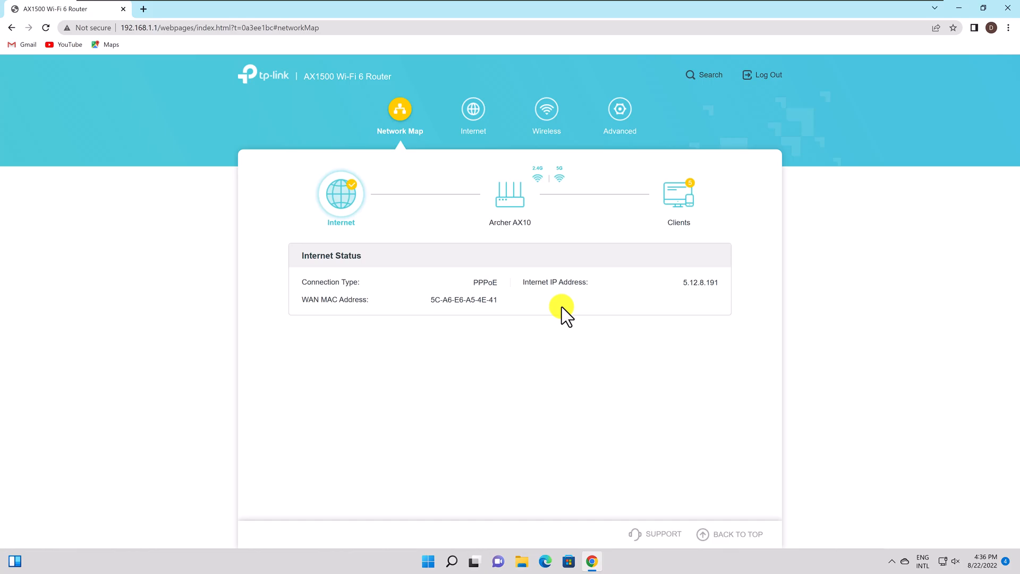
mouse_move(670, 215)
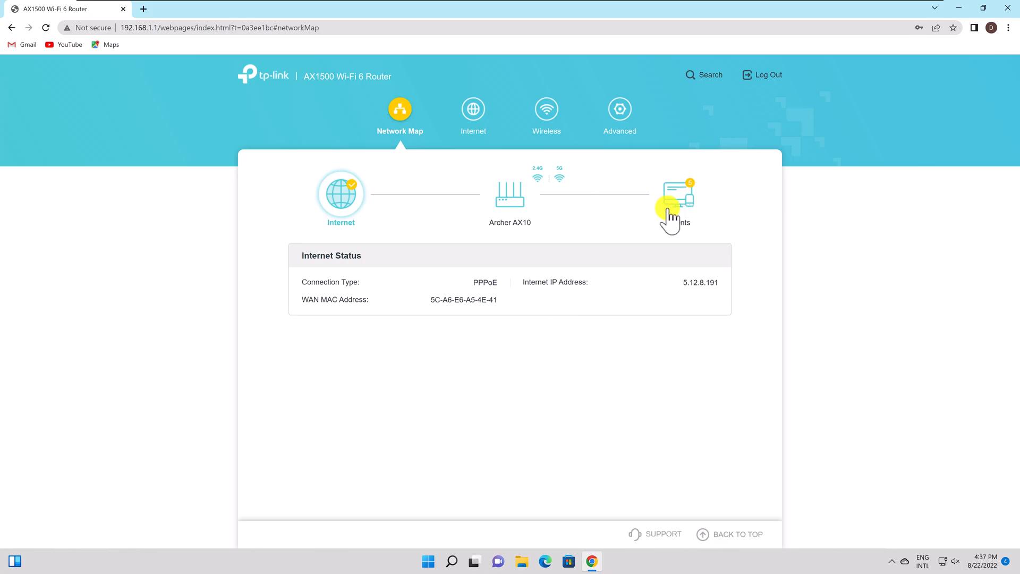
Open Clients on the Network Map to show the Connected Clients table.
click(677, 195)
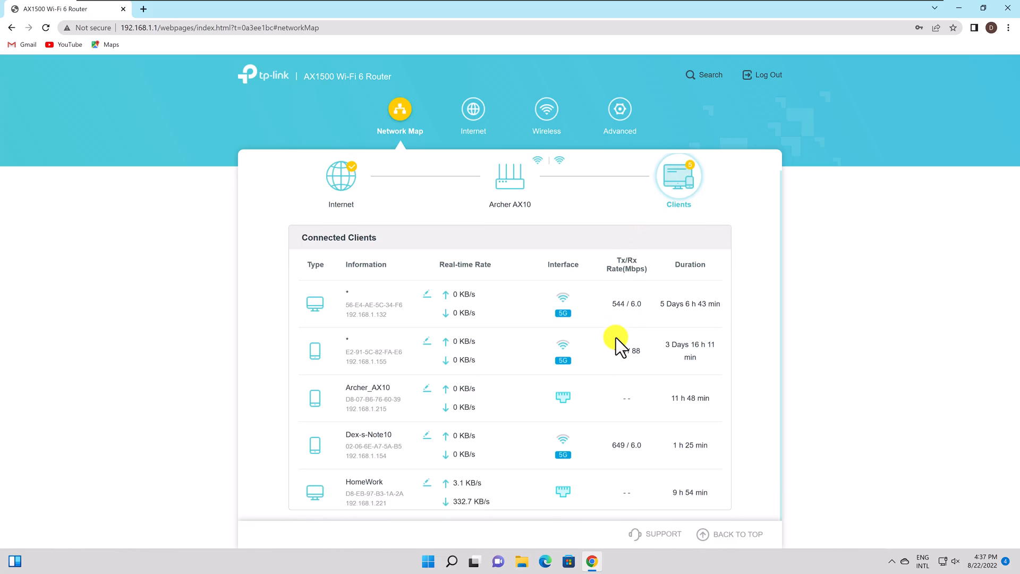
mouse_move(422, 397)
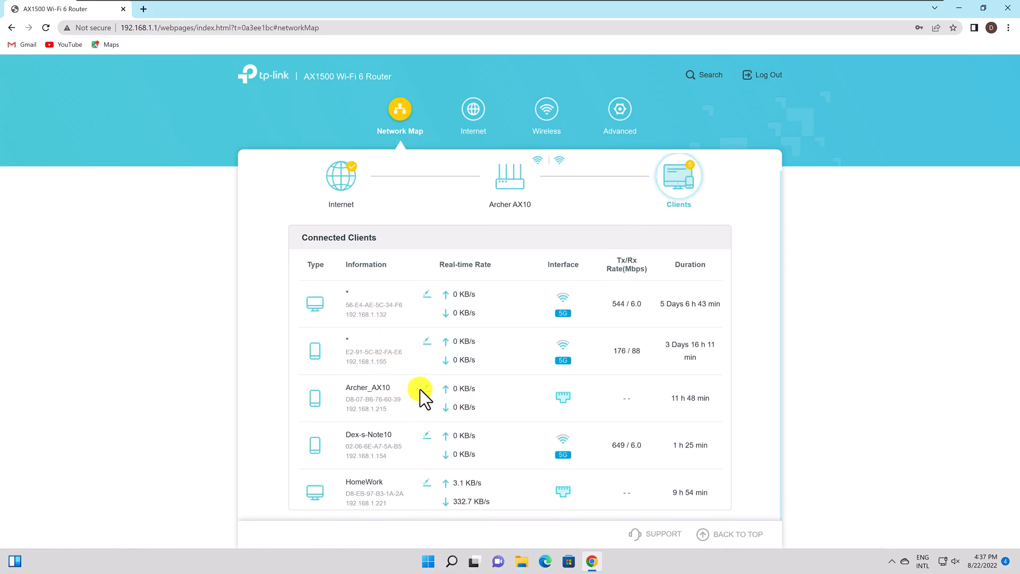
mouse_move(566, 407)
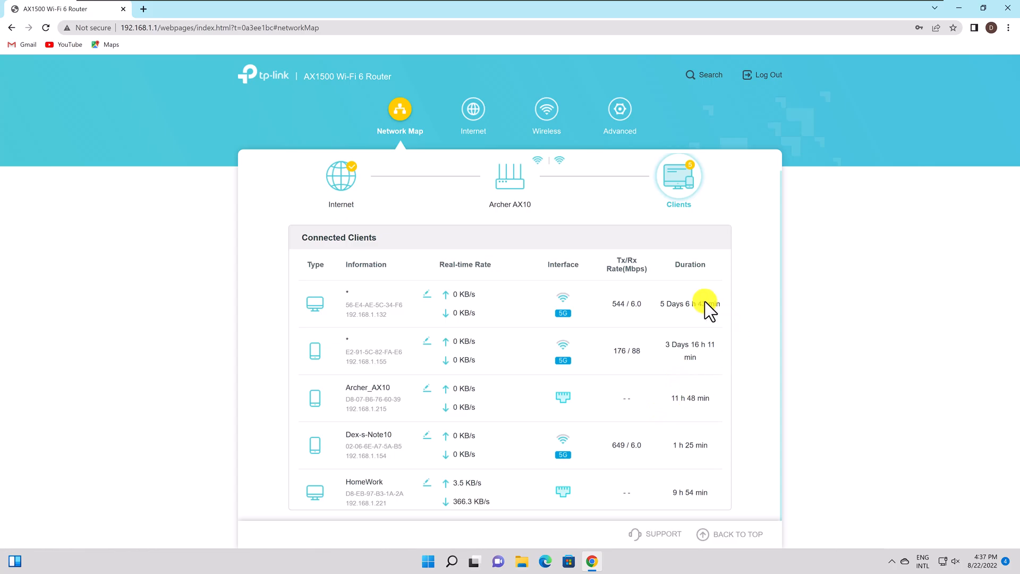
mouse_move(544, 449)
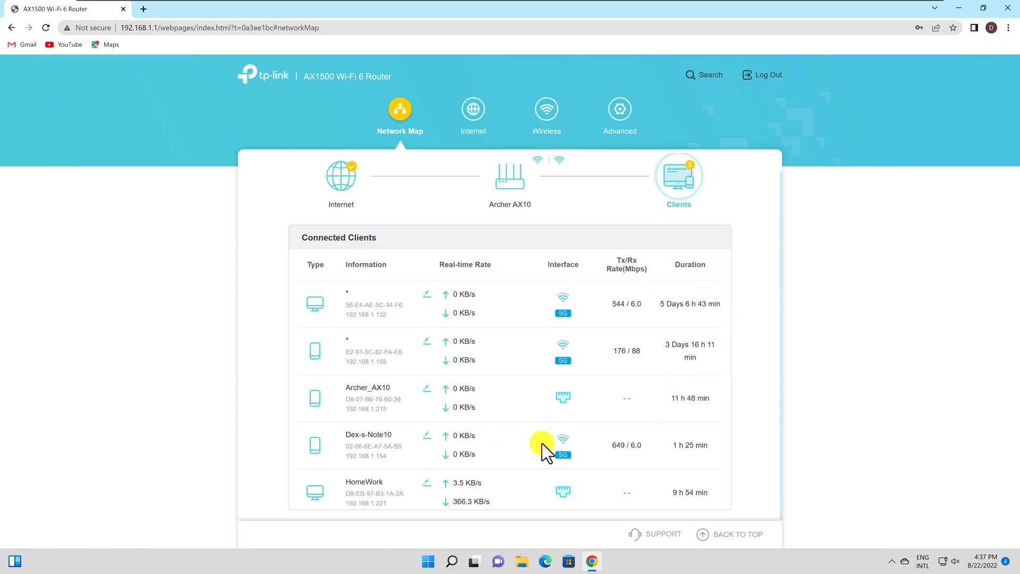